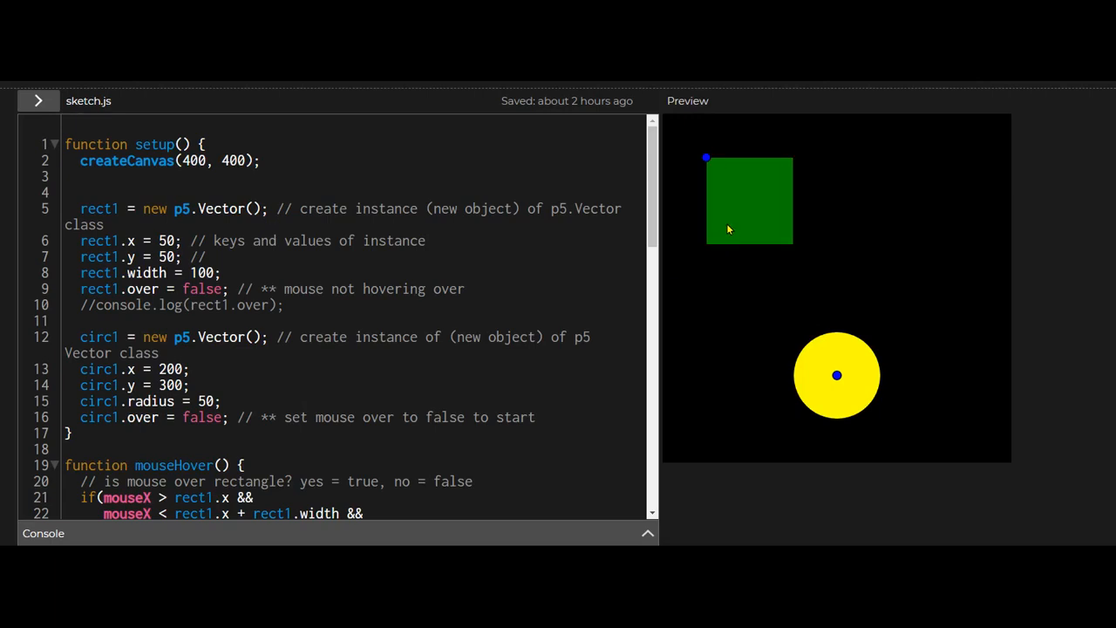
mouse_move(762, 244)
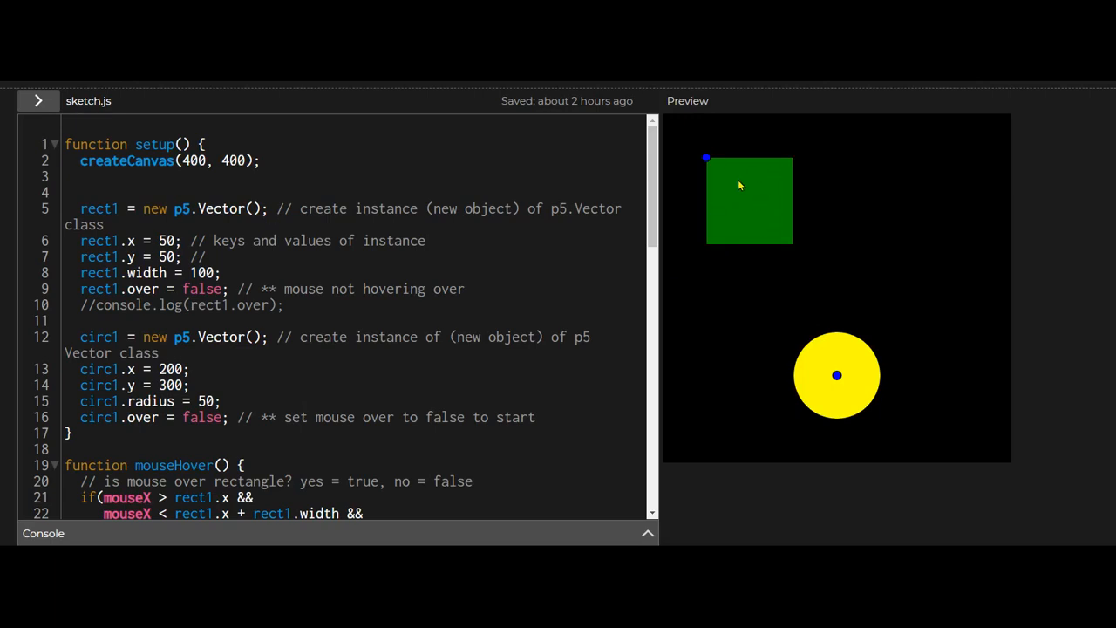
mouse_move(735, 242)
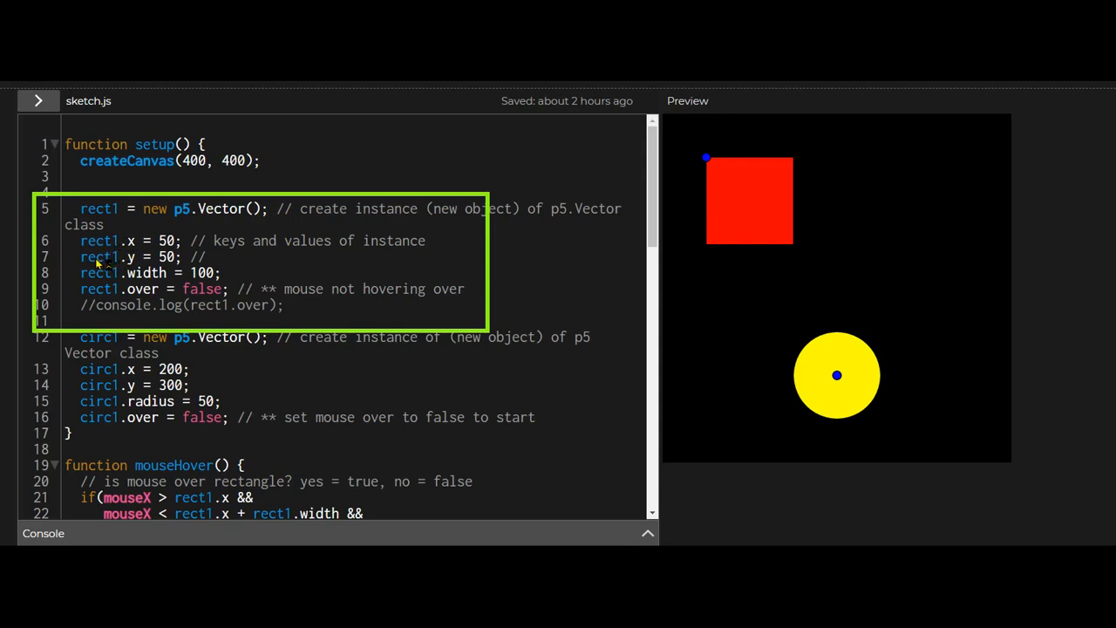
mouse_move(112, 251)
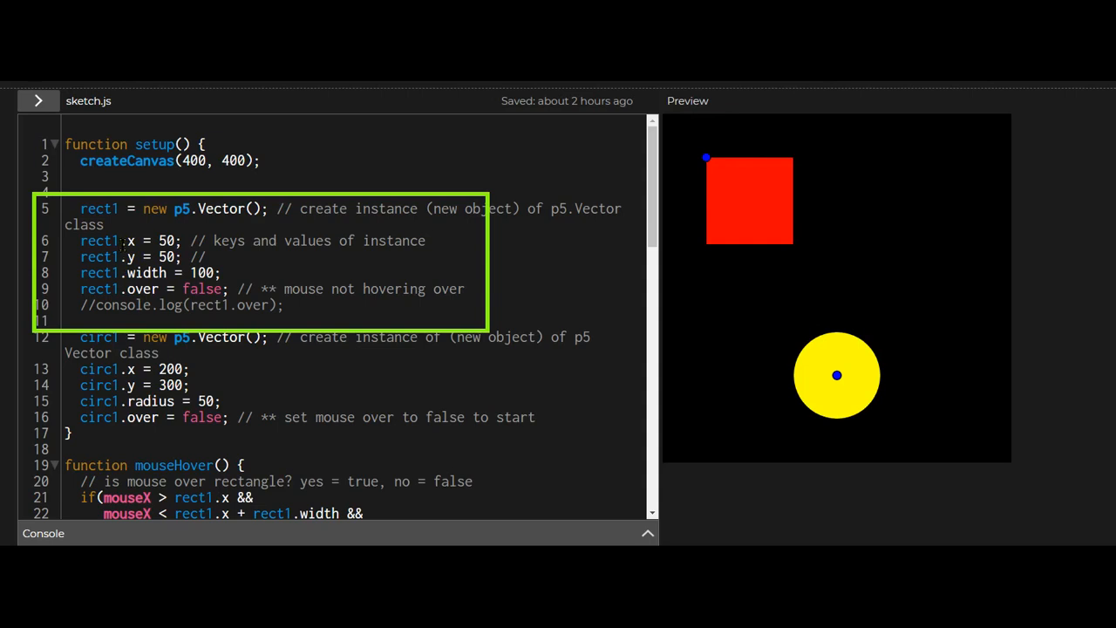
double_click(131, 241)
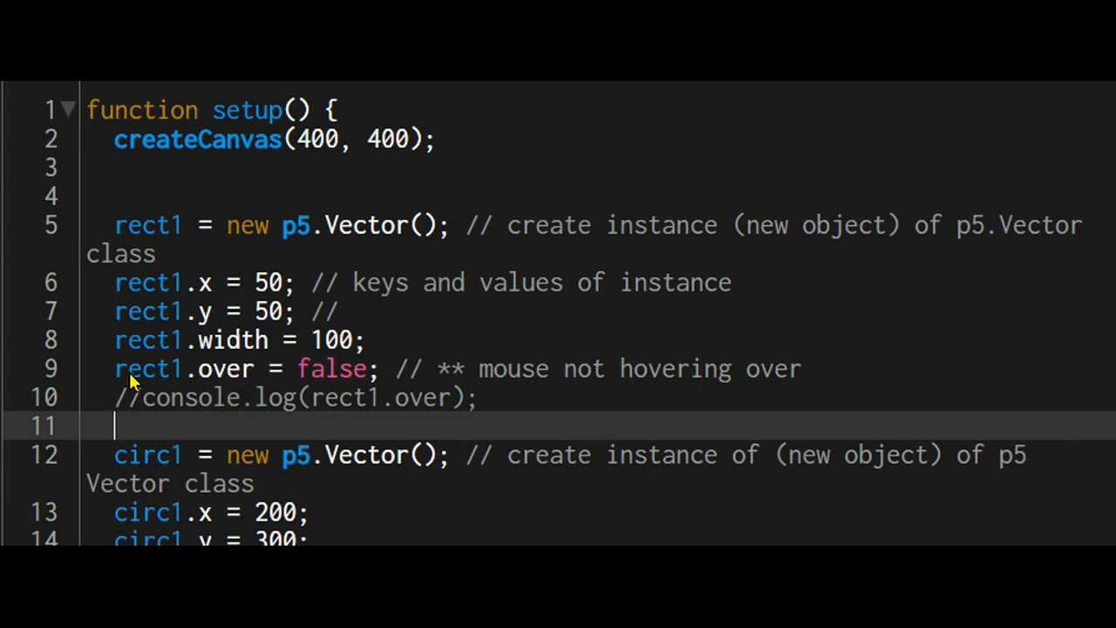
mouse_move(458, 368)
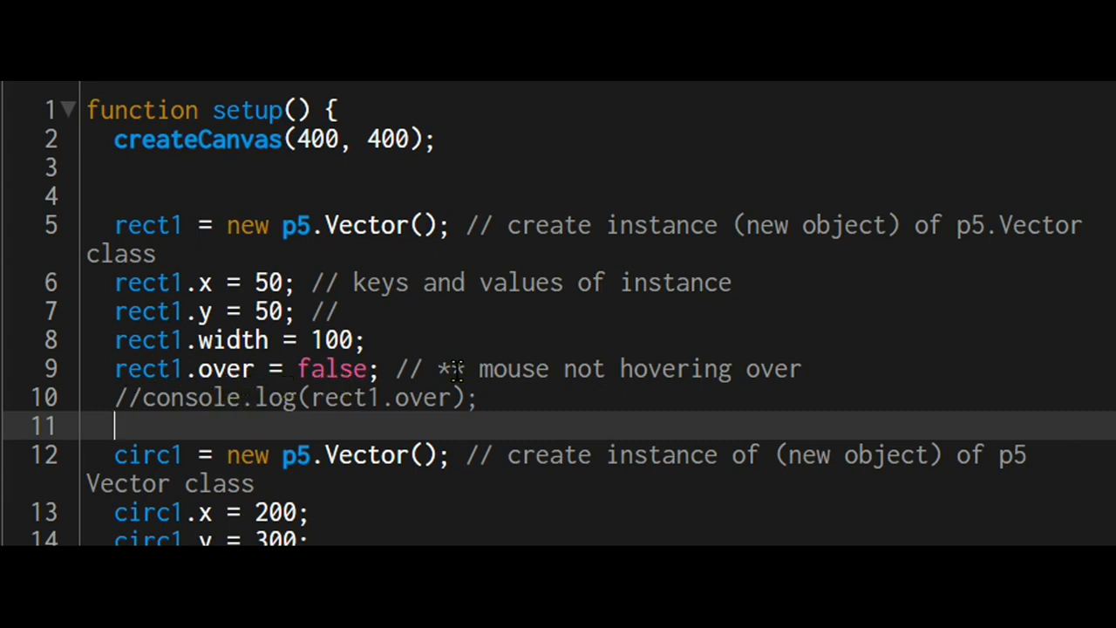
mouse_move(801, 375)
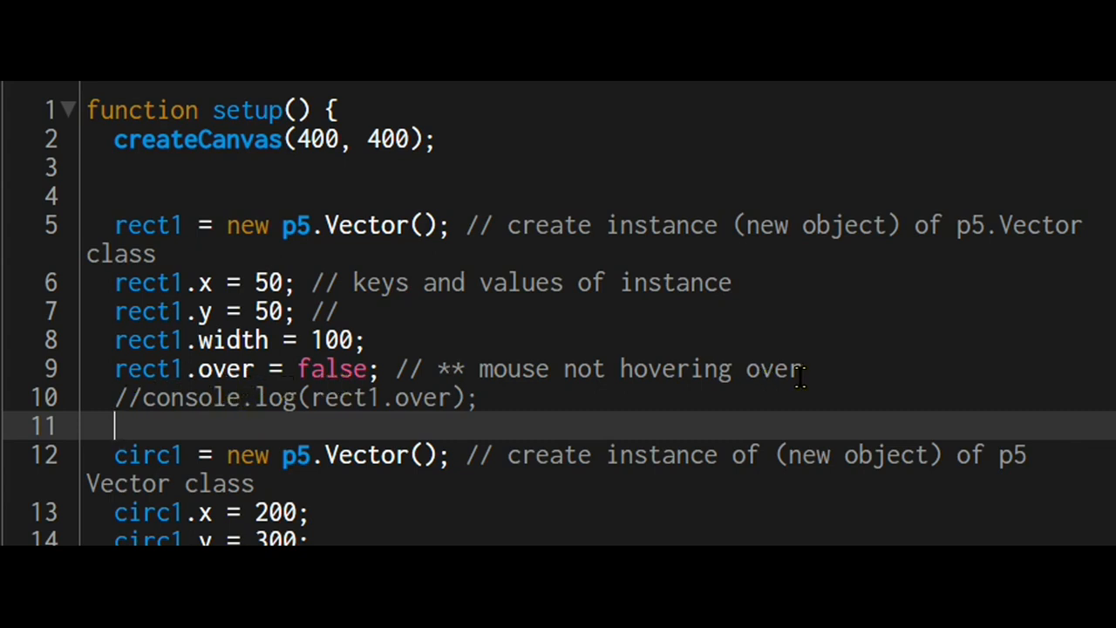
scroll("down", 3)
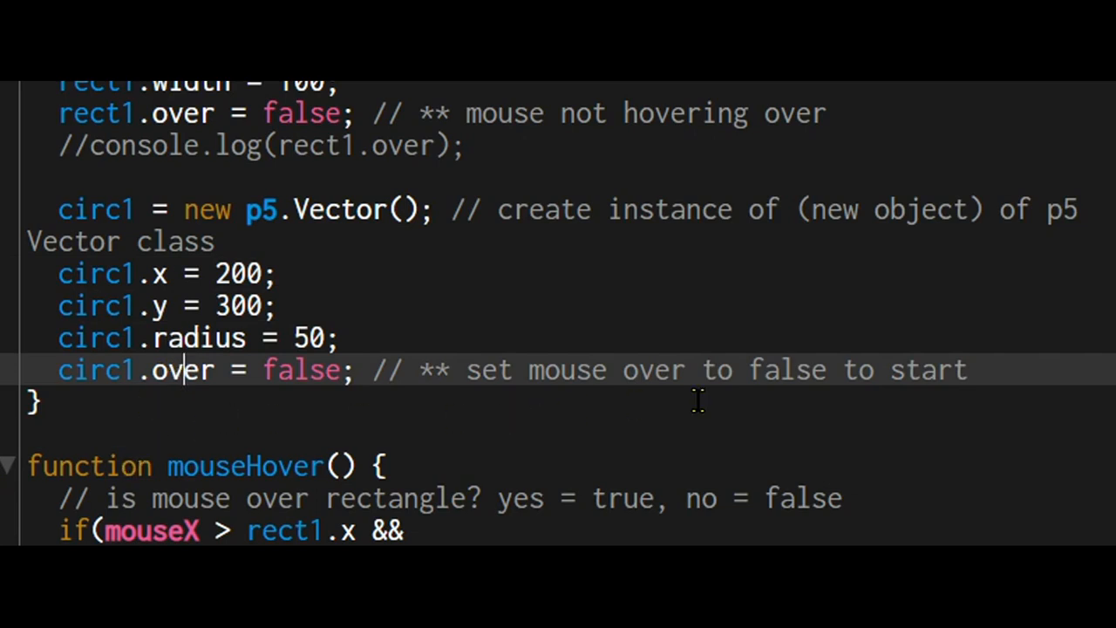
mouse_move(1029, 349)
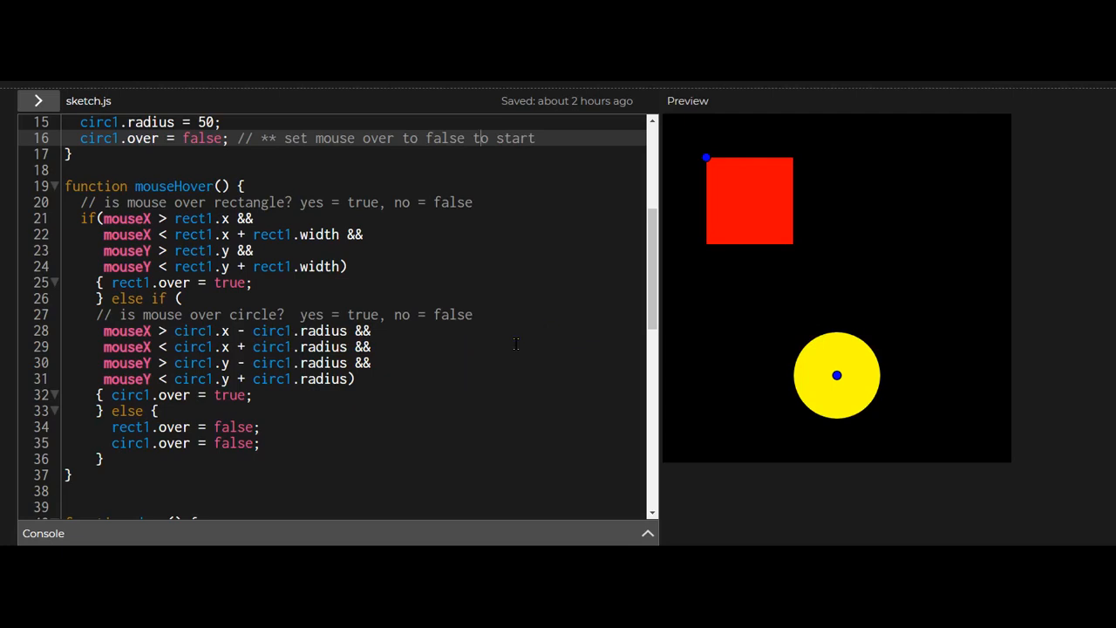
mouse_move(586, 309)
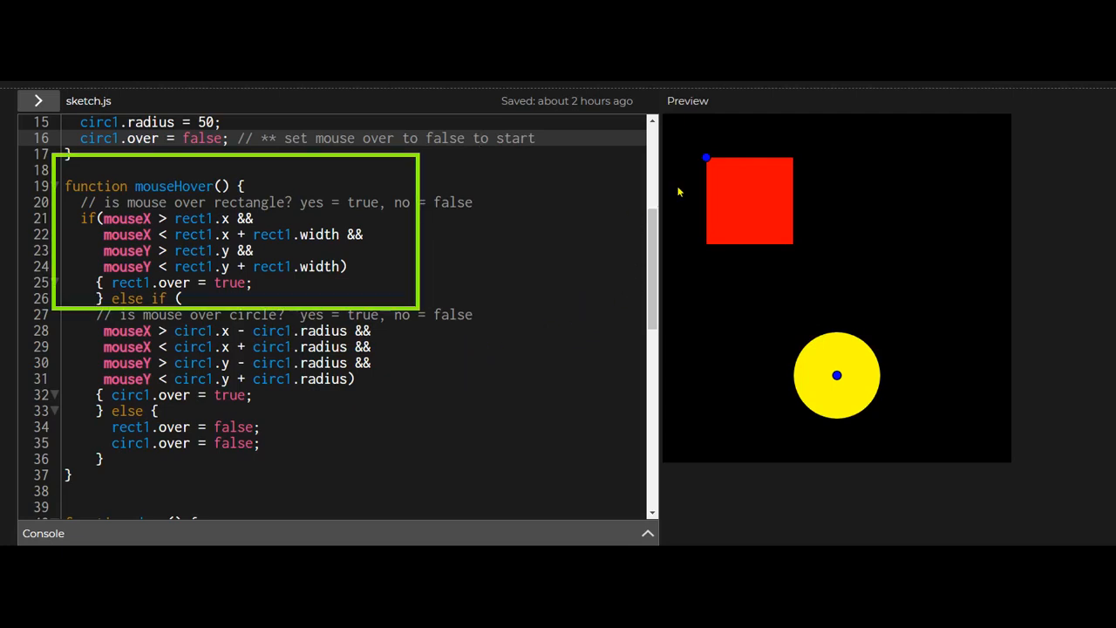
mouse_move(791, 197)
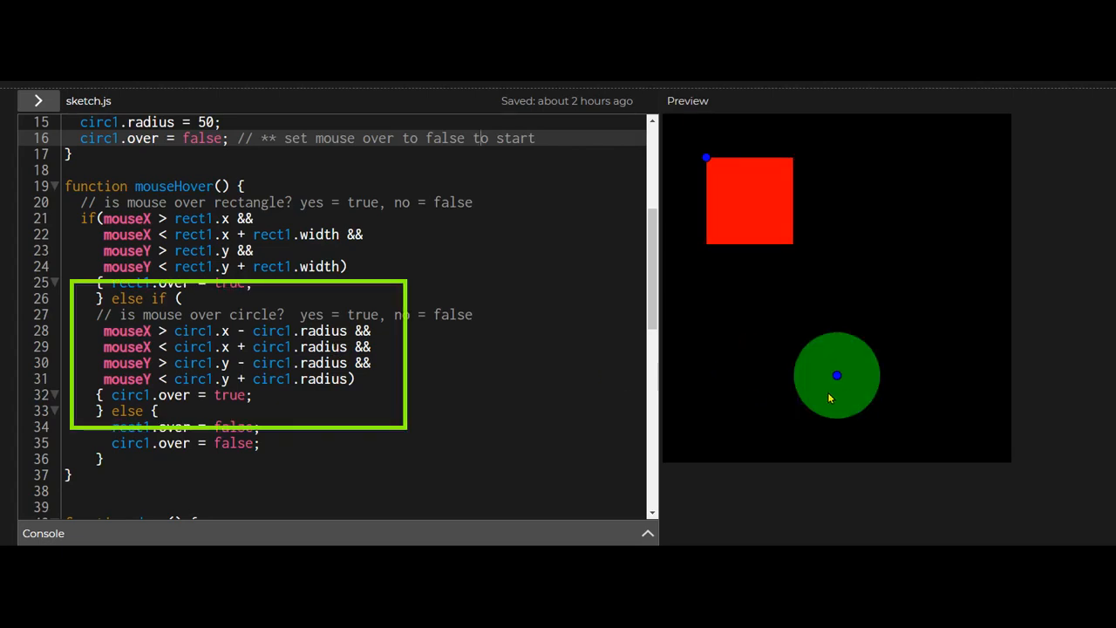
mouse_move(868, 375)
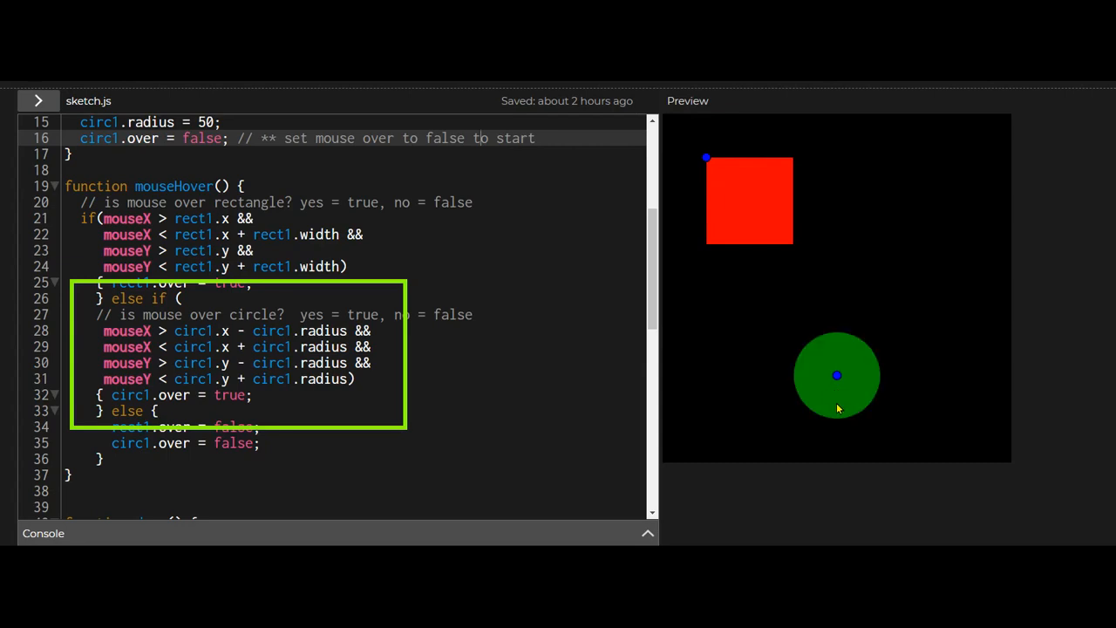
mouse_move(843, 395)
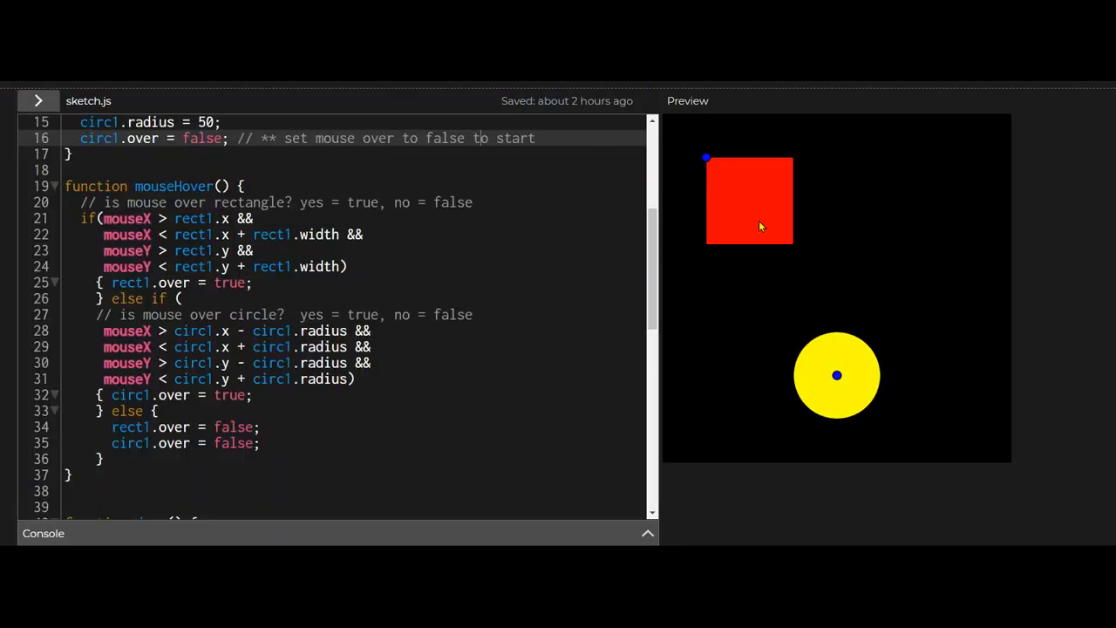
mouse_move(837, 375)
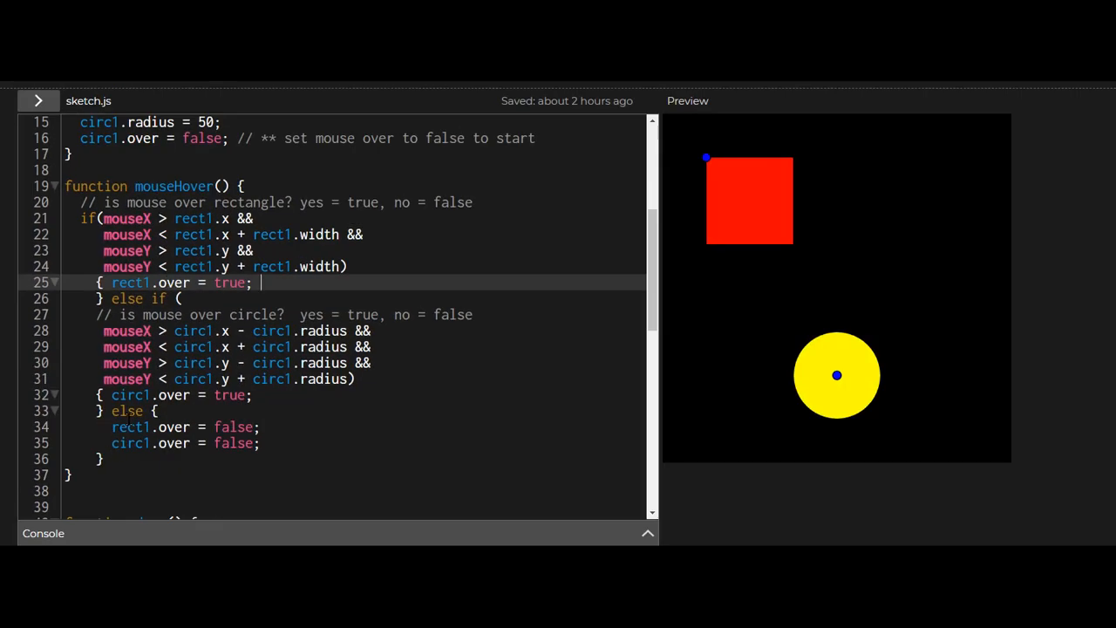
mouse_move(649, 329)
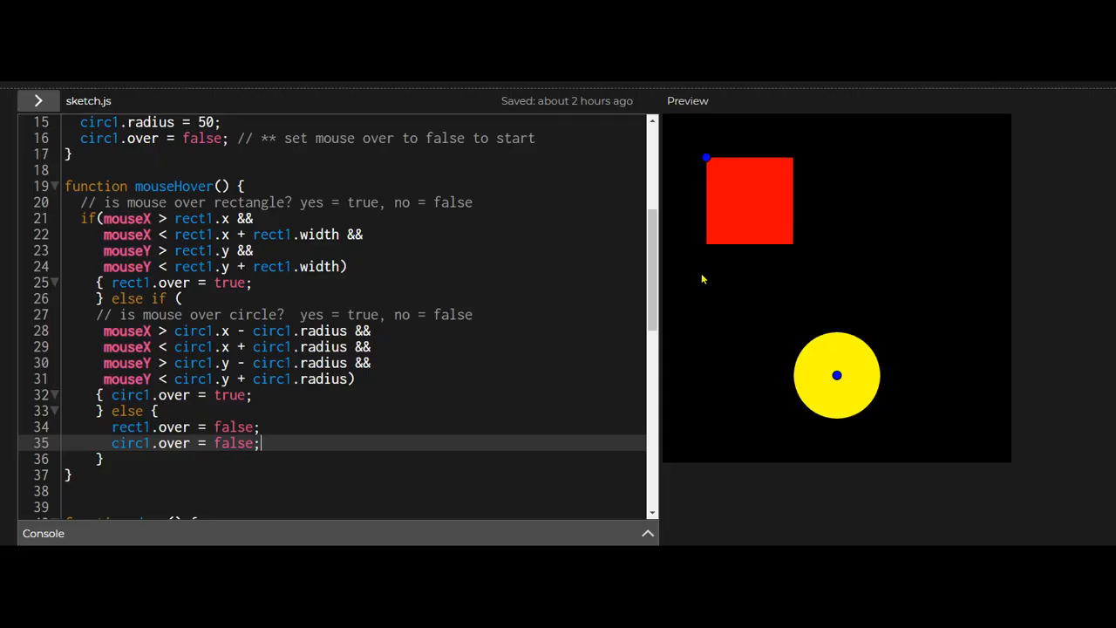
mouse_move(753, 270)
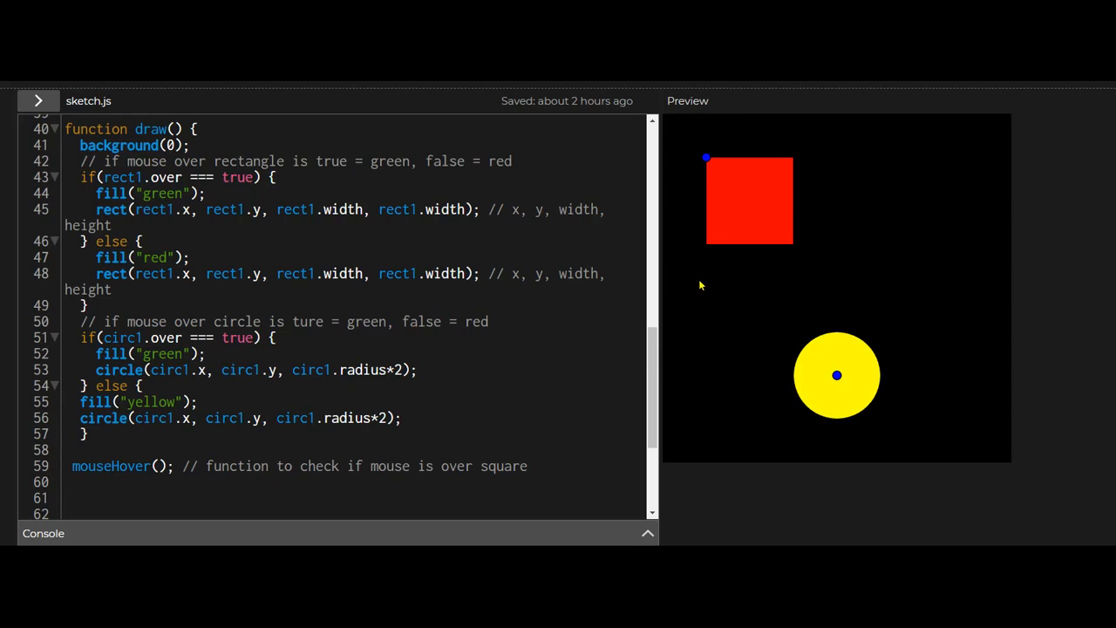
mouse_move(724, 255)
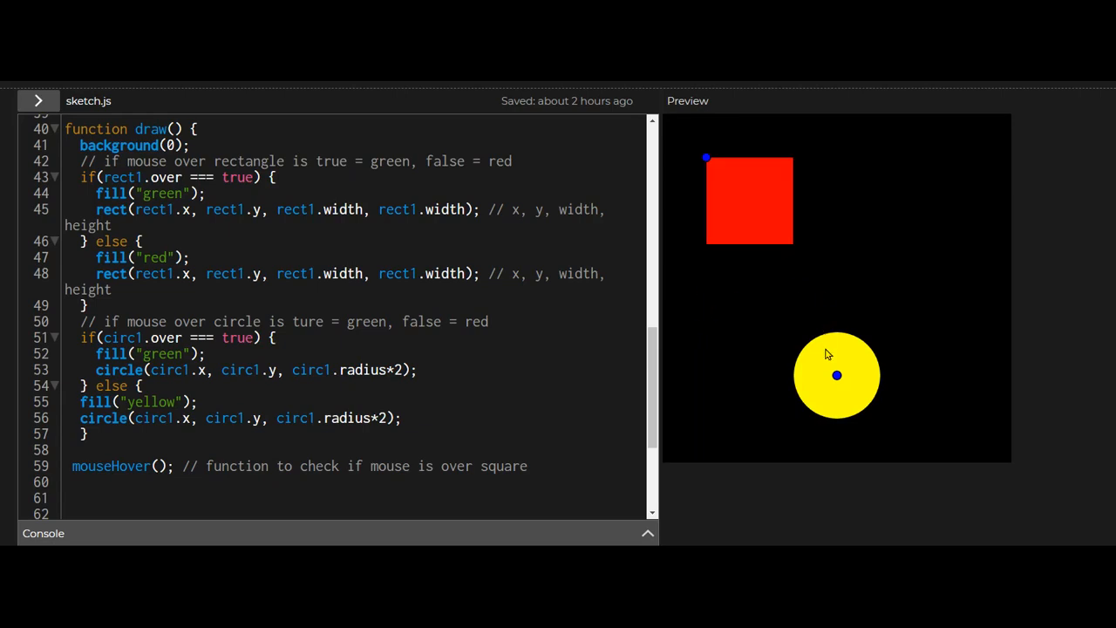
mouse_move(753, 358)
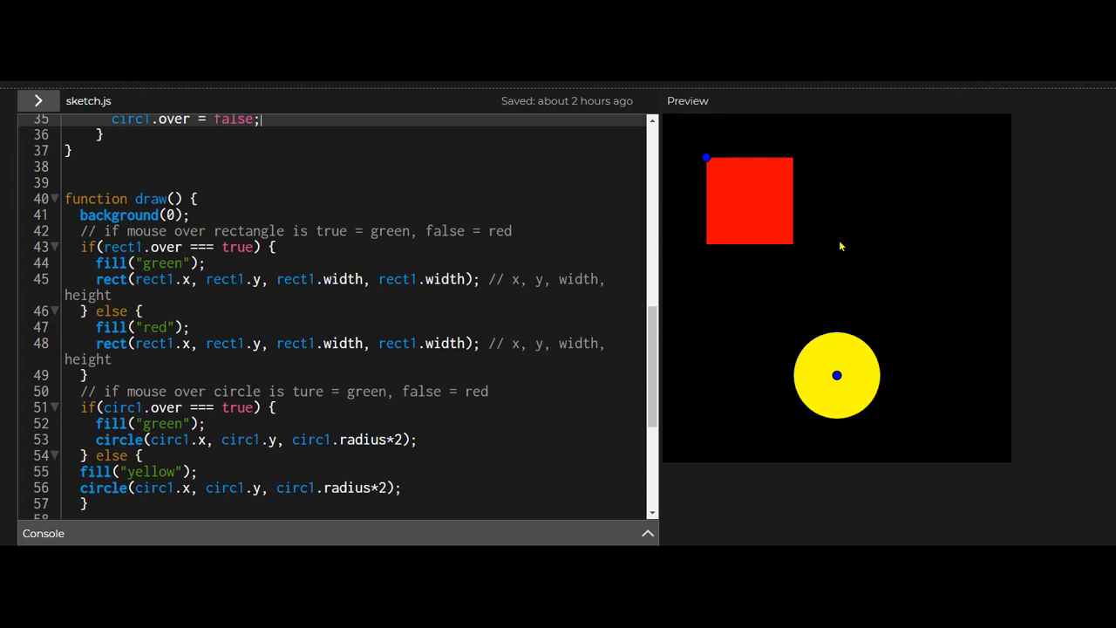
mouse_move(462, 406)
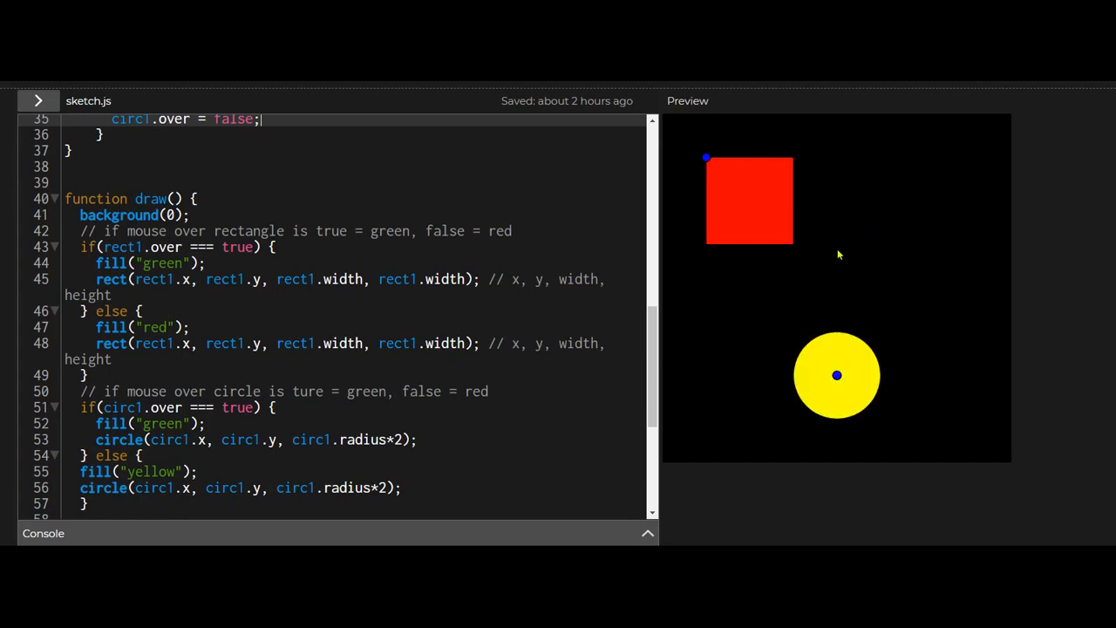
mouse_move(901, 247)
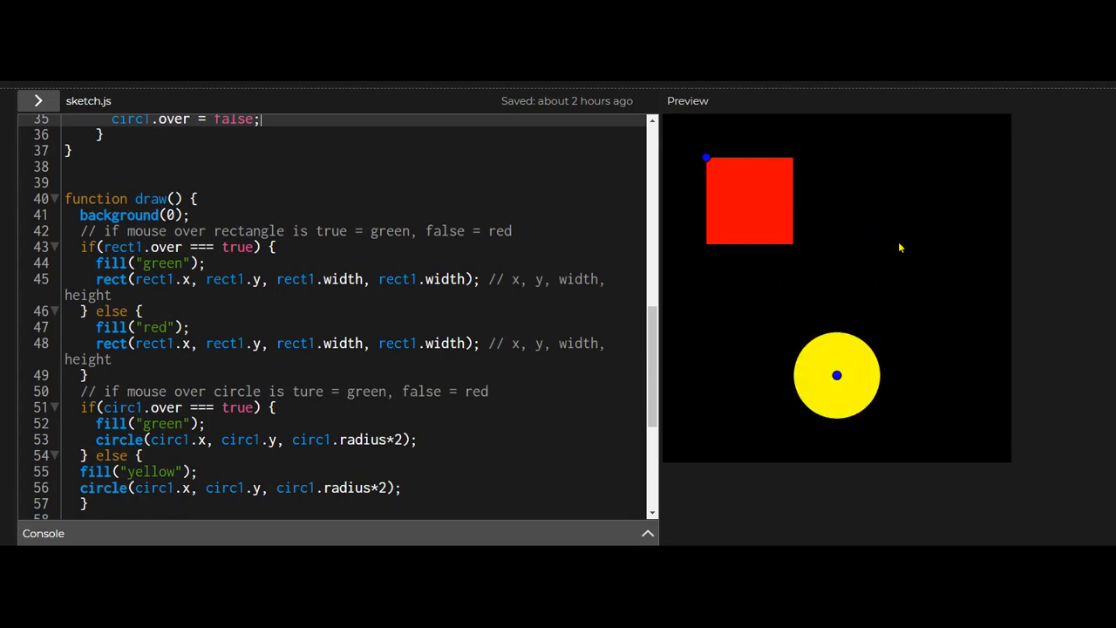
mouse_move(706, 354)
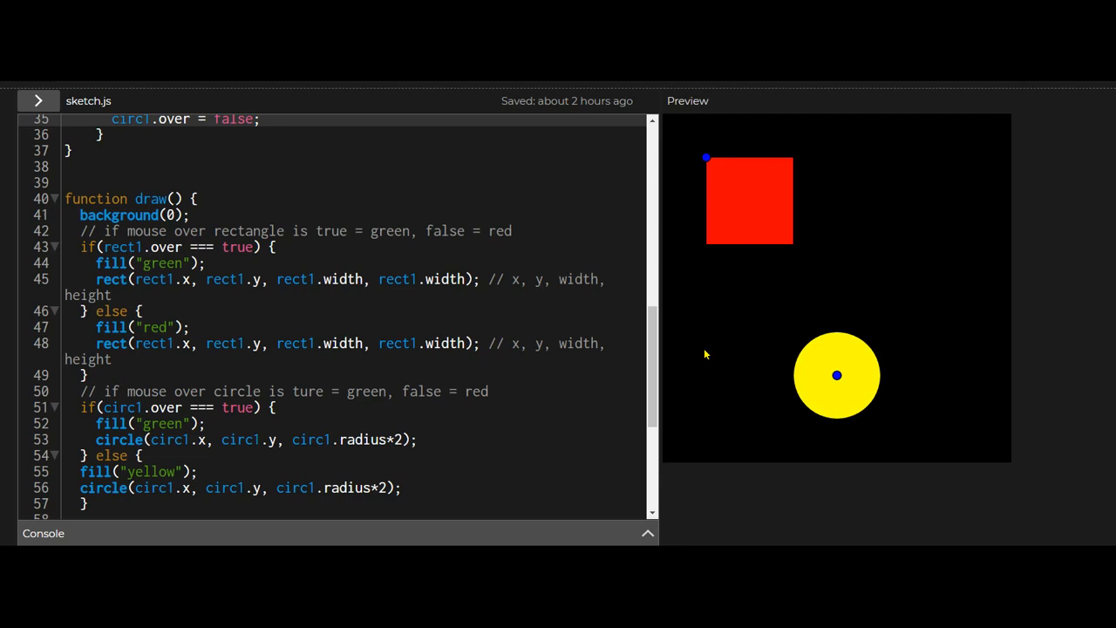